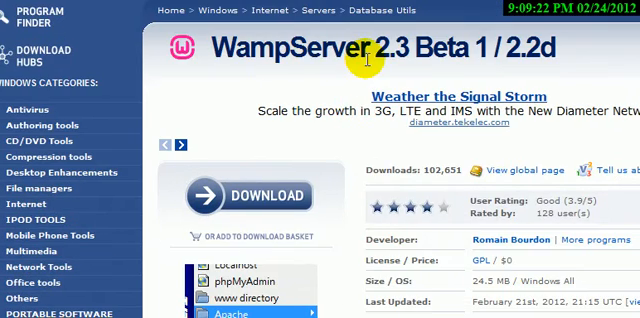
# - Scroll the WampServer download page to reach the list of 64-bit download mirrors
pyautogui.scroll(-3)
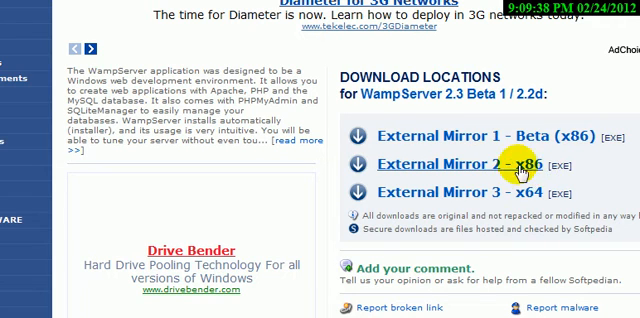
pyautogui.moveTo(540, 164)
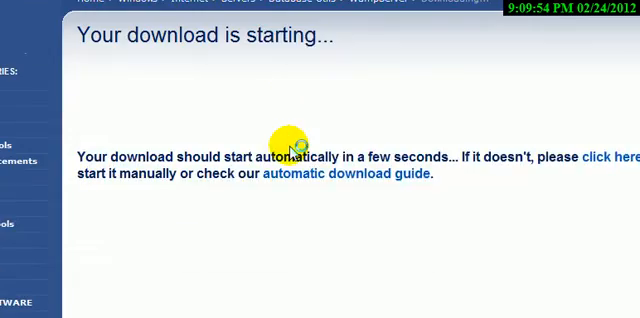
# - Scroll the 'Your download is starting' page while the SourceForge countdown proceeds
pyautogui.scroll(-3)
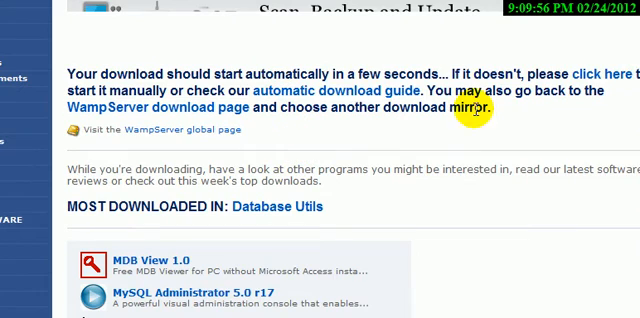
pyautogui.scroll(-3)
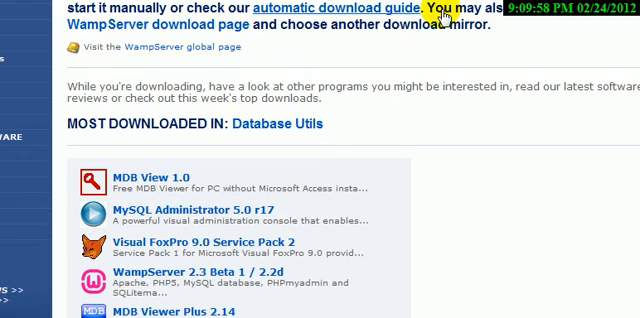
pyautogui.moveTo(440, 16)
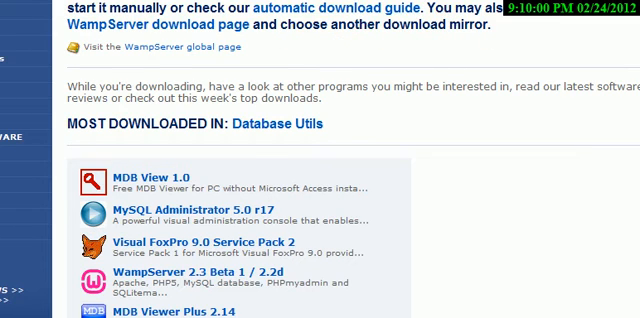
pyautogui.scroll(3)
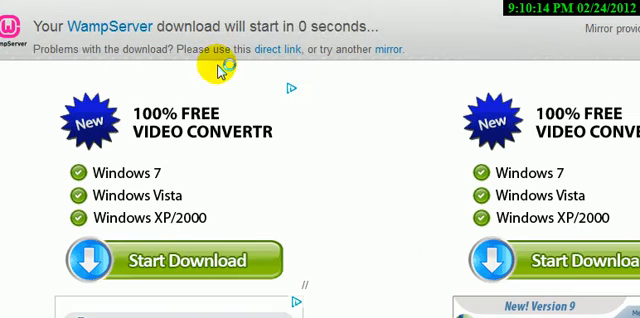
pyautogui.moveTo(344, 112)
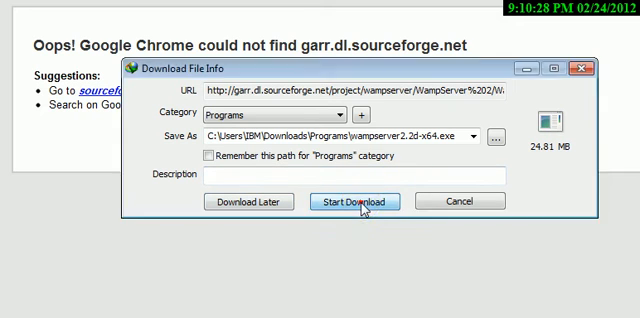
# - Start the wampserver2.2d-x64.exe download and view the Speed Limiter settings
pyautogui.click(354, 202)
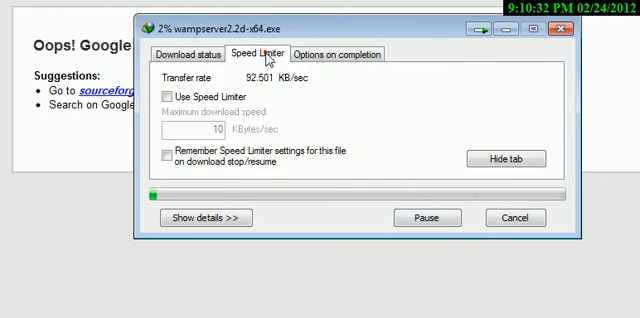
pyautogui.click(204, 54)
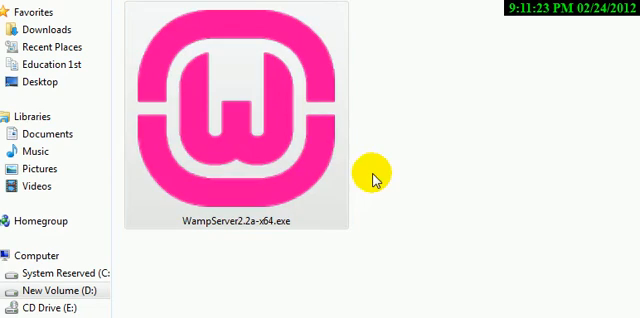
pyautogui.moveTo(364, 184)
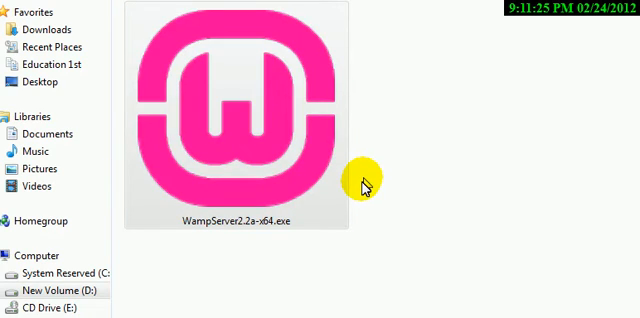
# - Run WampServer2.2e-x64.exe, accept the new homepage and finish the setup wizard
pyautogui.doubleClick(236, 114)
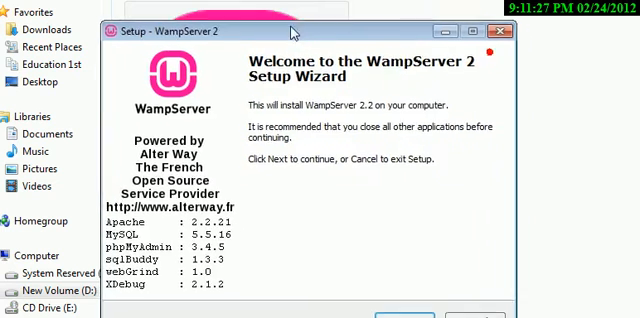
pyautogui.click(404, 304)
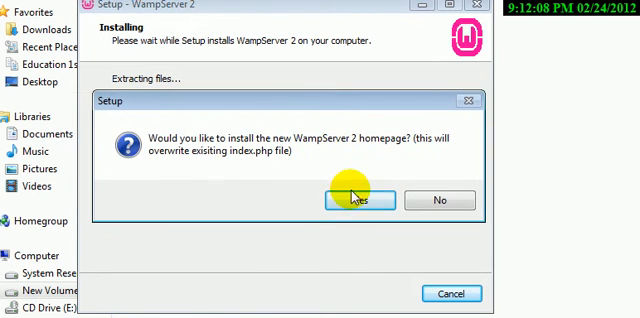
pyautogui.click(360, 200)
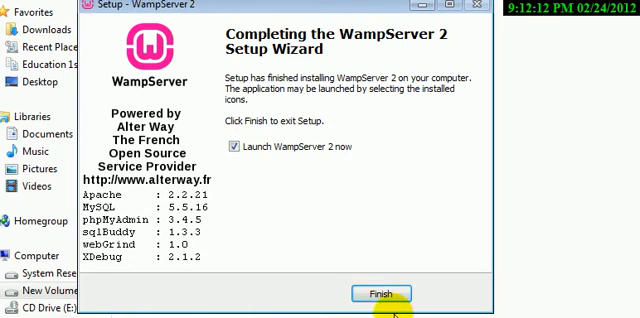
pyautogui.click(382, 294)
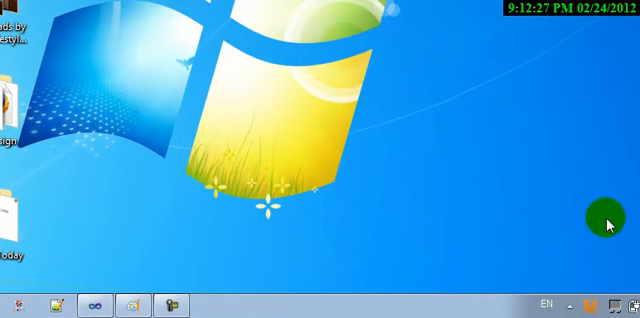
pyautogui.moveTo(608, 304)
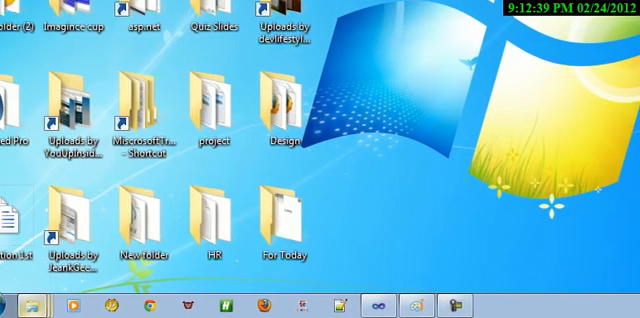
# - Search the Start menu for cmd and run cmd.exe as administrator
pyautogui.click(12, 304)
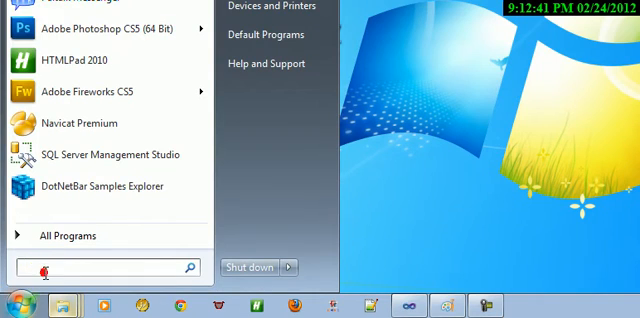
pyautogui.write('ru')
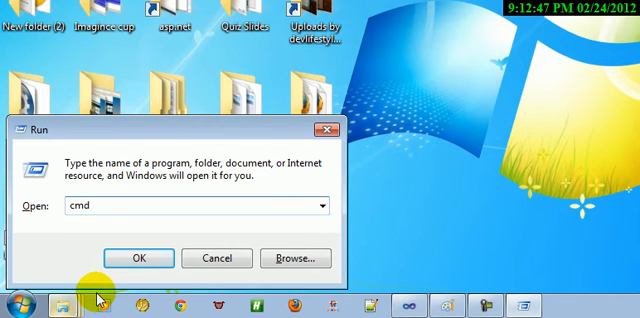
pyautogui.click(18, 300)
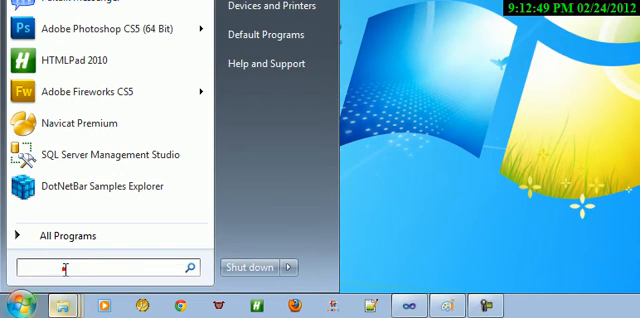
pyautogui.write('cmd')
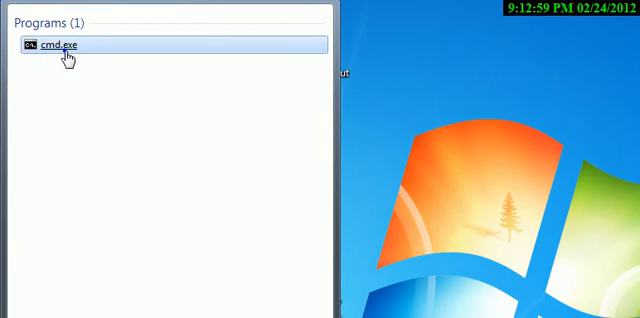
pyautogui.rightClick(60, 44)
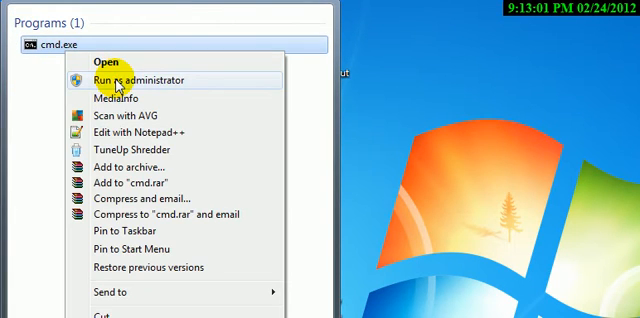
pyautogui.click(152, 80)
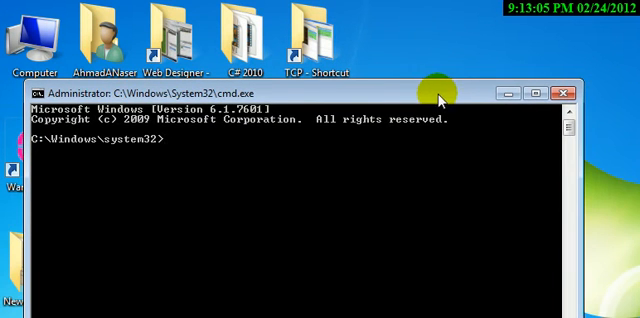
# - Run iisreset -stop in the administrator command prompt
pyautogui.write('i')
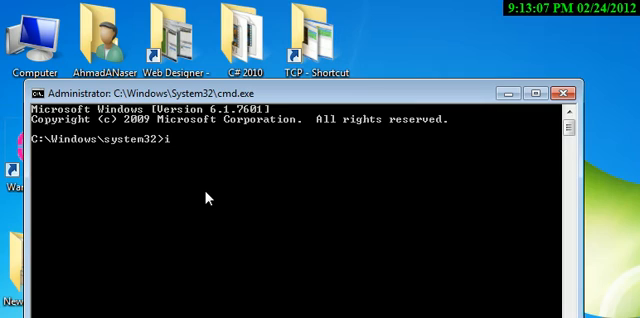
pyautogui.write('isreset')
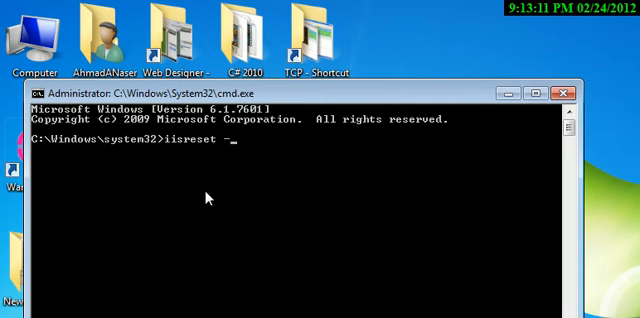
pyautogui.write('-stop')
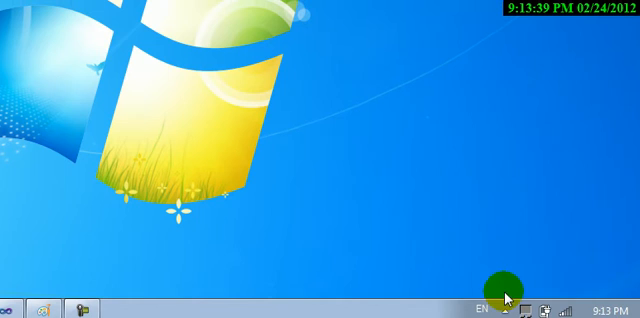
# - Reveal the tray icons and open the WampServer menu to reach the www directory
pyautogui.click(504, 298)
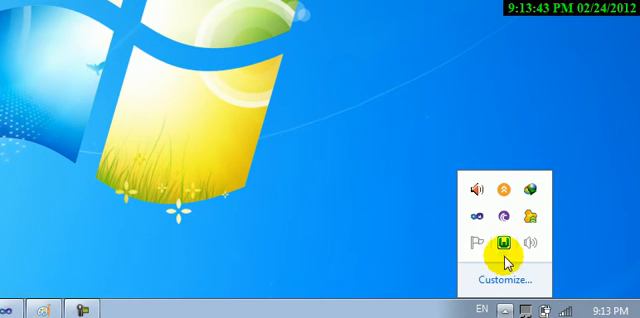
pyautogui.moveTo(504, 240)
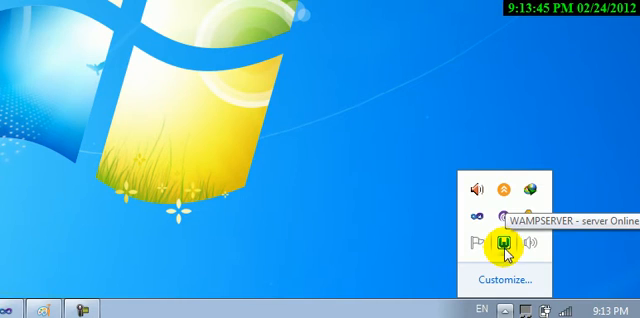
pyautogui.click(504, 240)
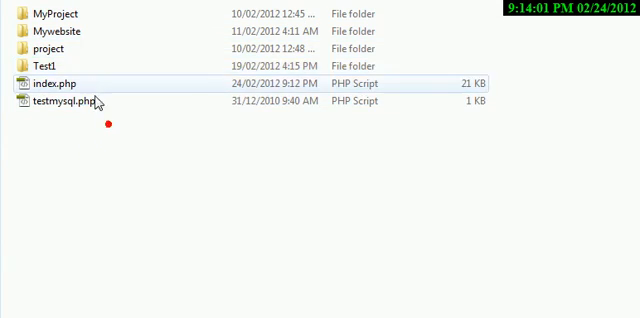
# - Select the project folder and choose New from the www folder's empty-space menu
pyautogui.click(50, 48)
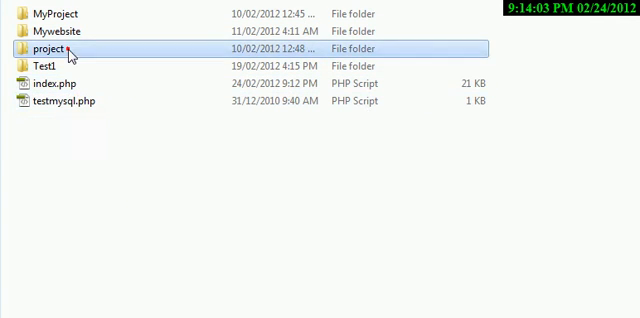
pyautogui.rightClick(80, 160)
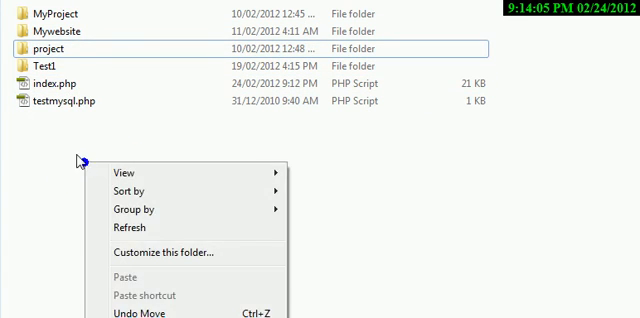
pyautogui.click(56, 68)
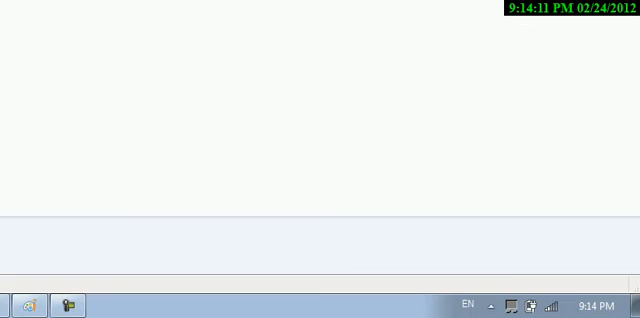
# - Open localhost from the WampServer tray menu and scroll to Your Projects
pyautogui.click(492, 304)
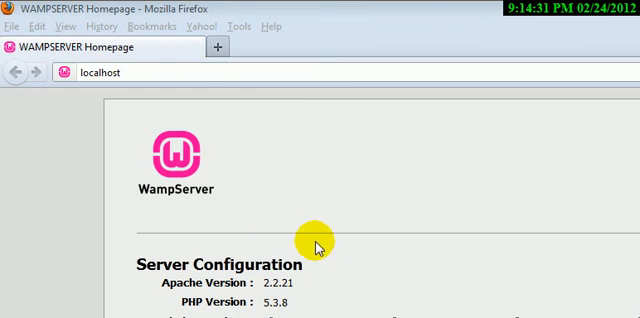
pyautogui.scroll(-3)
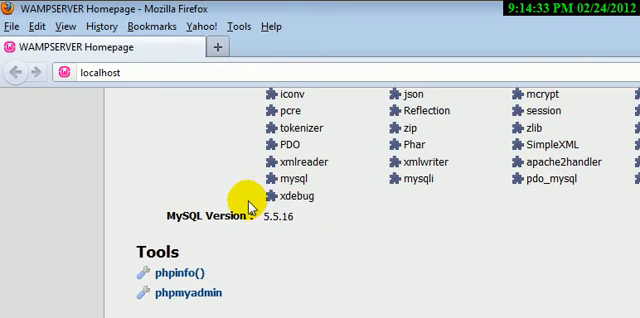
pyautogui.scroll(-3)
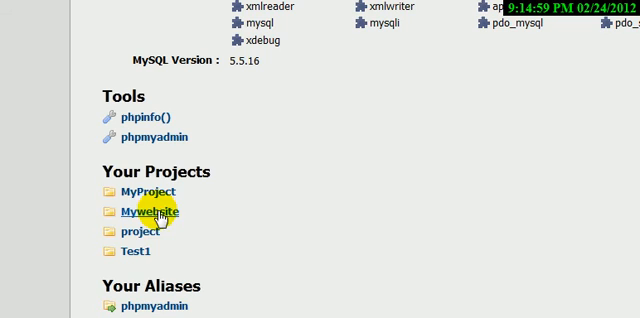
# - Open the Mywebsite project at localhost/mywebsite showing the Ahmad site page
pyautogui.click(138, 212)
pyautogui.write('localhost\\')
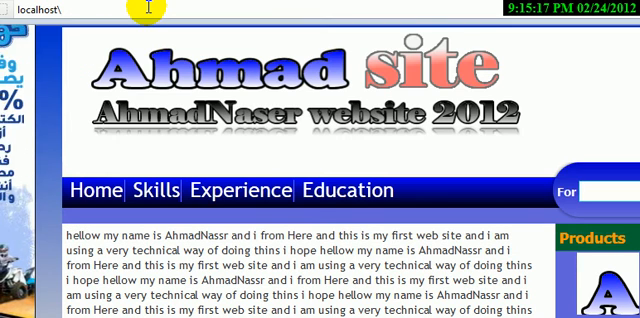
pyautogui.write('mywebsite/')
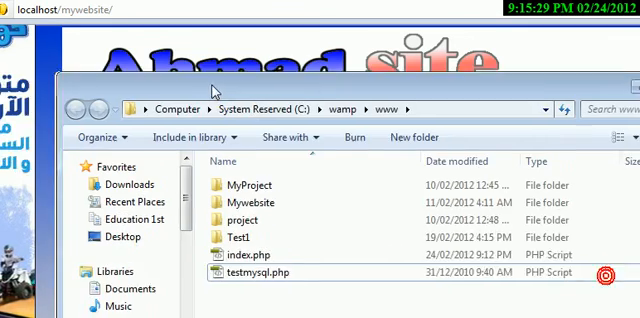
pyautogui.doubleClick(248, 196)
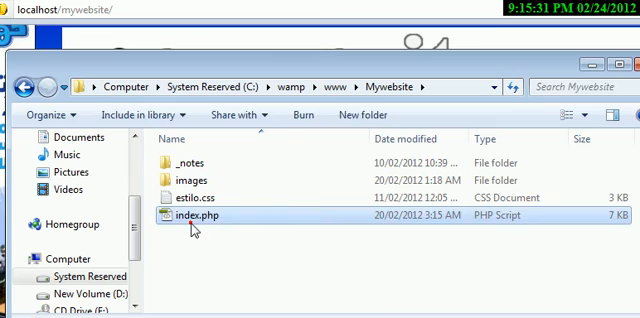
pyautogui.rightClick(192, 216)
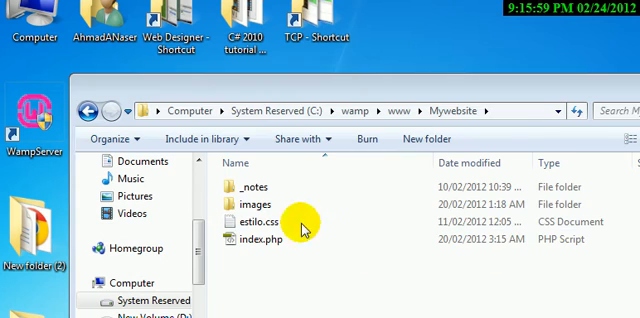
pyautogui.click(396, 110)
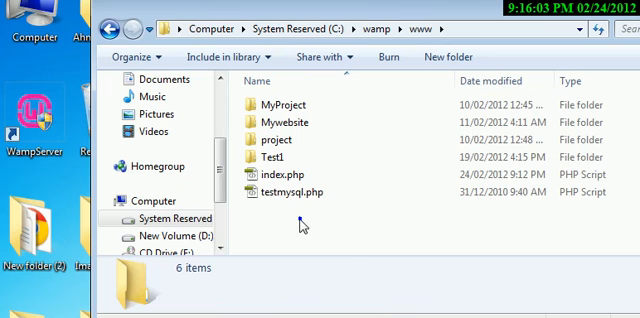
# - Create a 'New' folder in www with an empty index.php and open it in Notepad++
pyautogui.rightClick(304, 224)
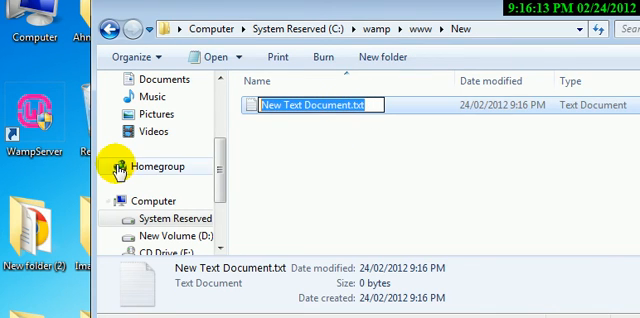
pyautogui.write('index.')
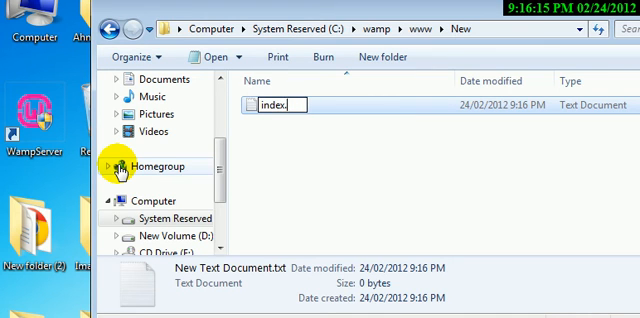
pyautogui.write('php')
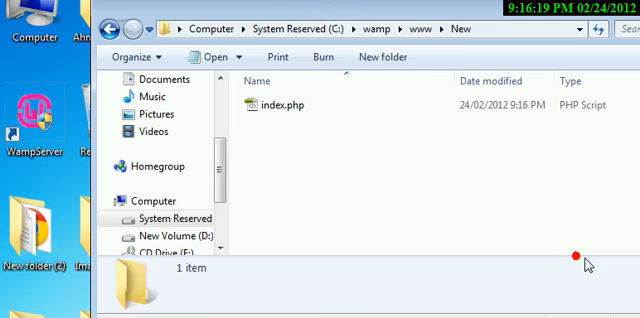
pyautogui.rightClick(278, 104)
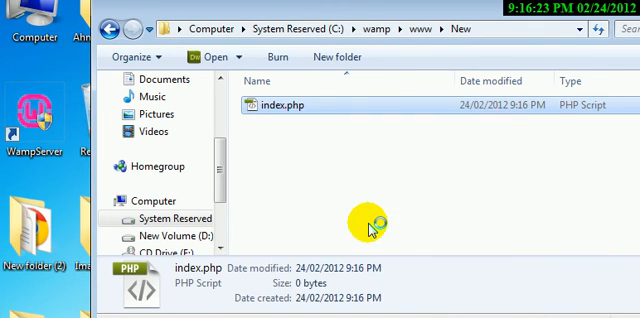
pyautogui.doubleClick(292, 104)
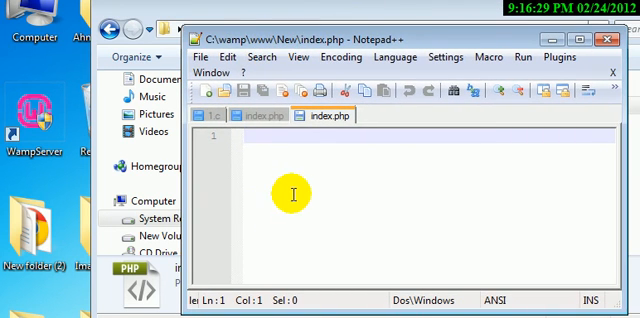
# - Write <?php echo 'hello this is my page'; ?> in index.php, save it and close the editor
pyautogui.write('<><>')
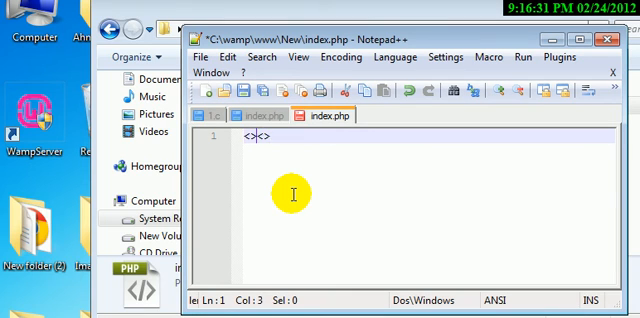
pyautogui.press('Backspace')
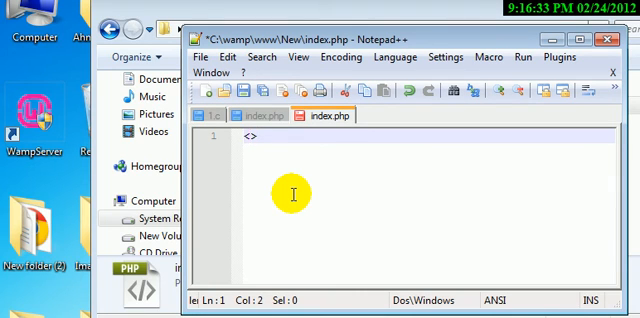
pyautogui.write('php')
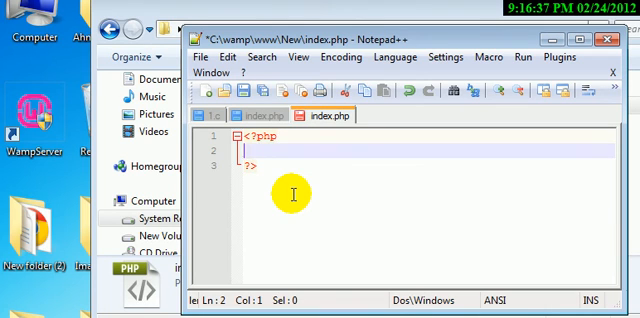
pyautogui.write('echo')
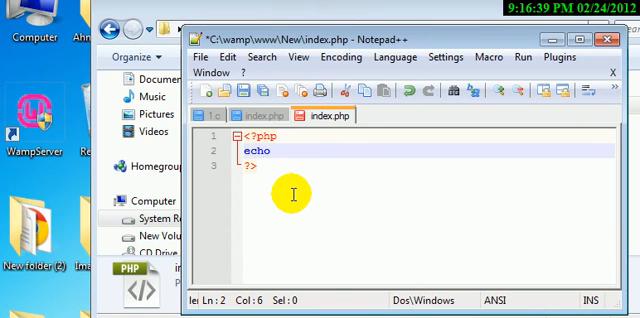
pyautogui.write("'hellow")
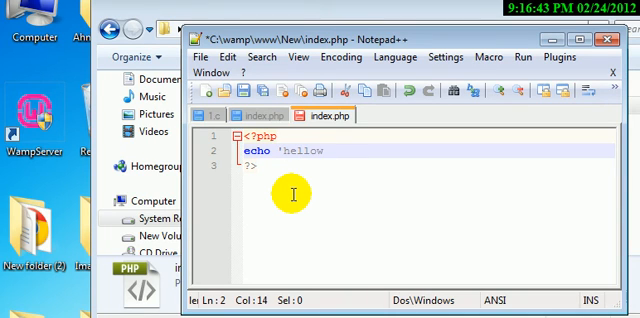
pyautogui.write('this i')
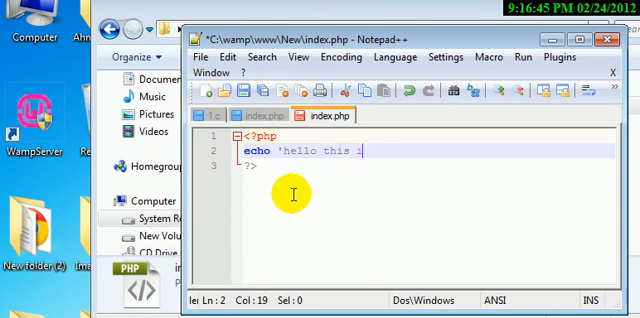
pyautogui.write('s my page')
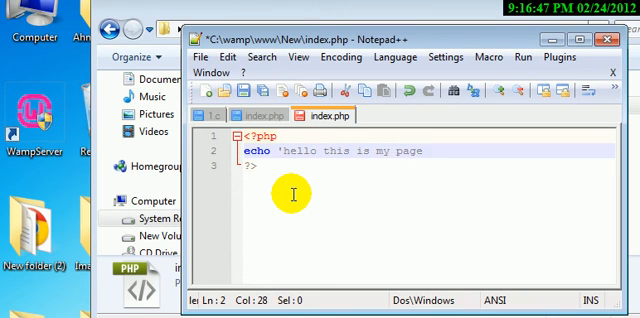
pyautogui.write("';")
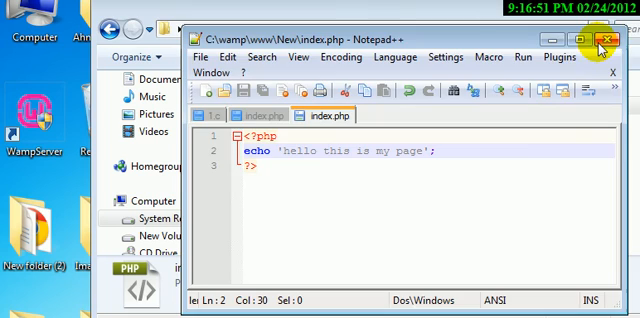
pyautogui.click(612, 36)
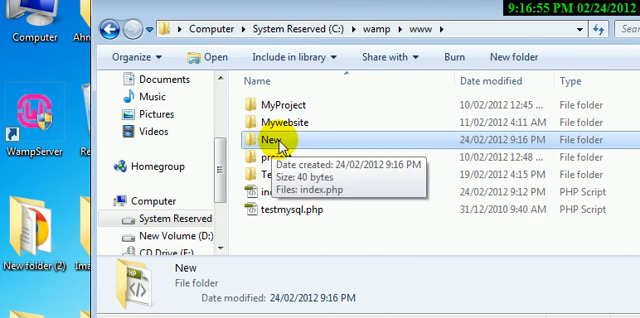
# - Open localhost from the WampServer menu, launch the New project and select its 'hello this is my page' text
pyautogui.doubleClick(270, 138)
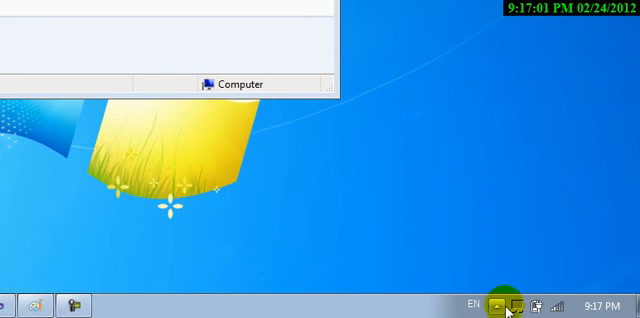
pyautogui.click(504, 304)
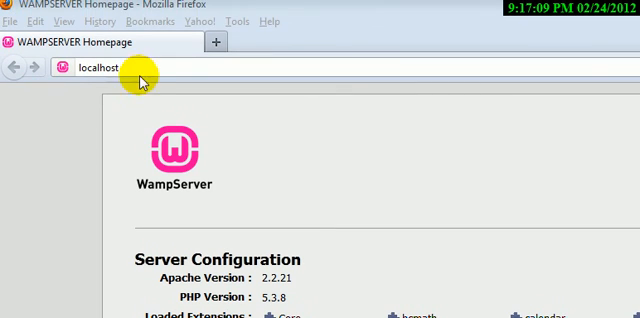
pyautogui.scroll(-3)
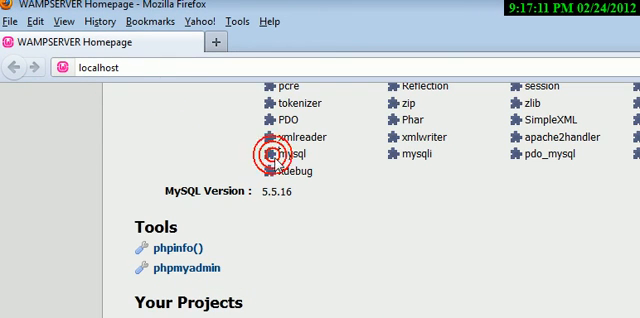
pyautogui.scroll(-3)
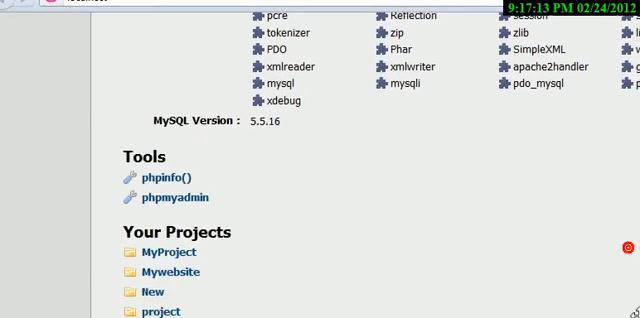
pyautogui.scroll(-3)
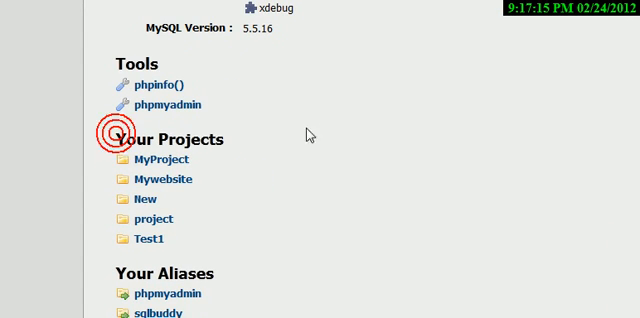
pyautogui.click(142, 192)
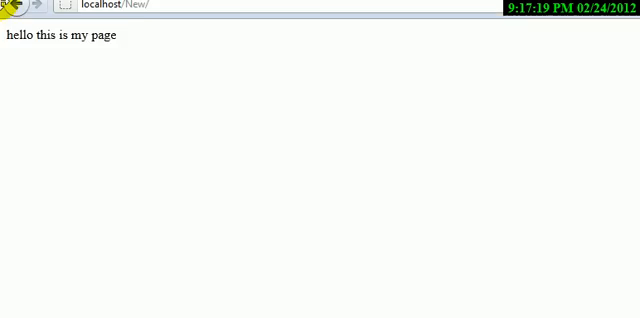
pyautogui.tripleClick(58, 104)
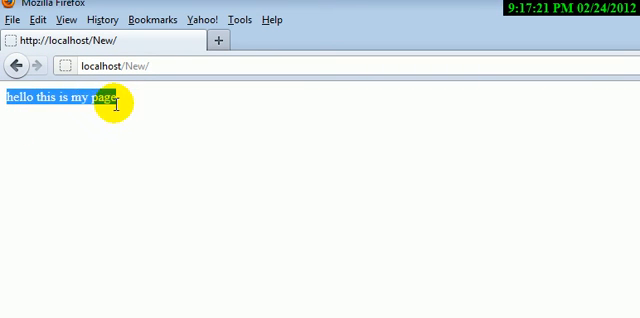